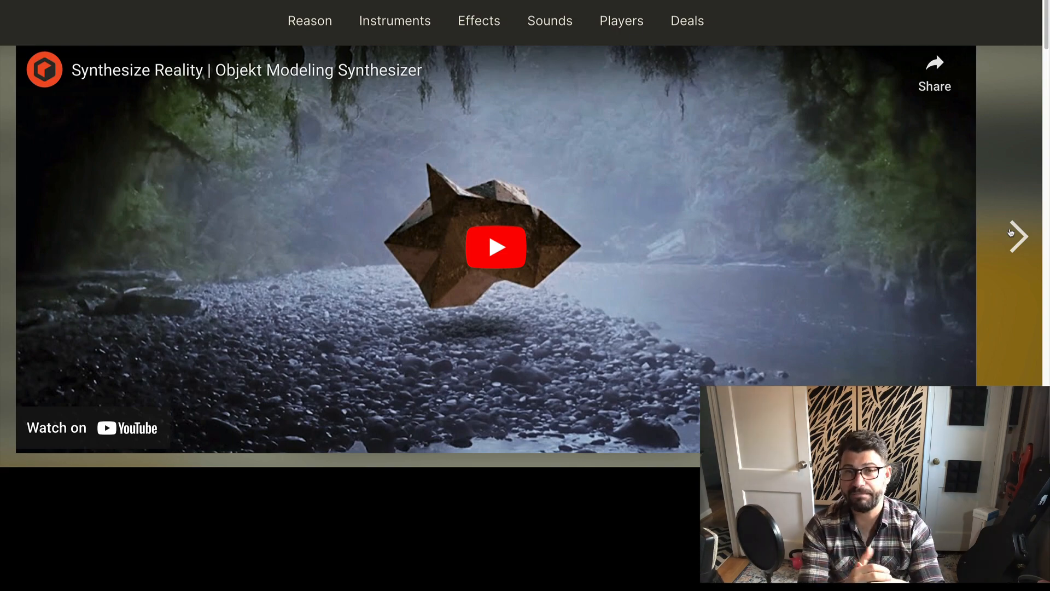
Advance the product gallery from the Objekt intro video to the front-panel screenshot.
click(495, 247)
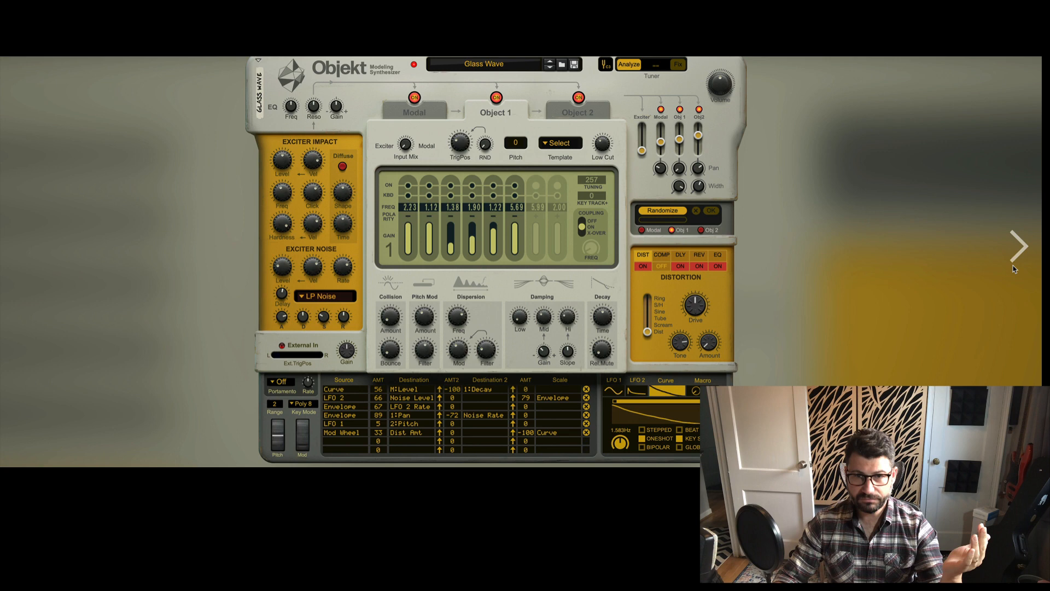
mouse_move(840, 280)
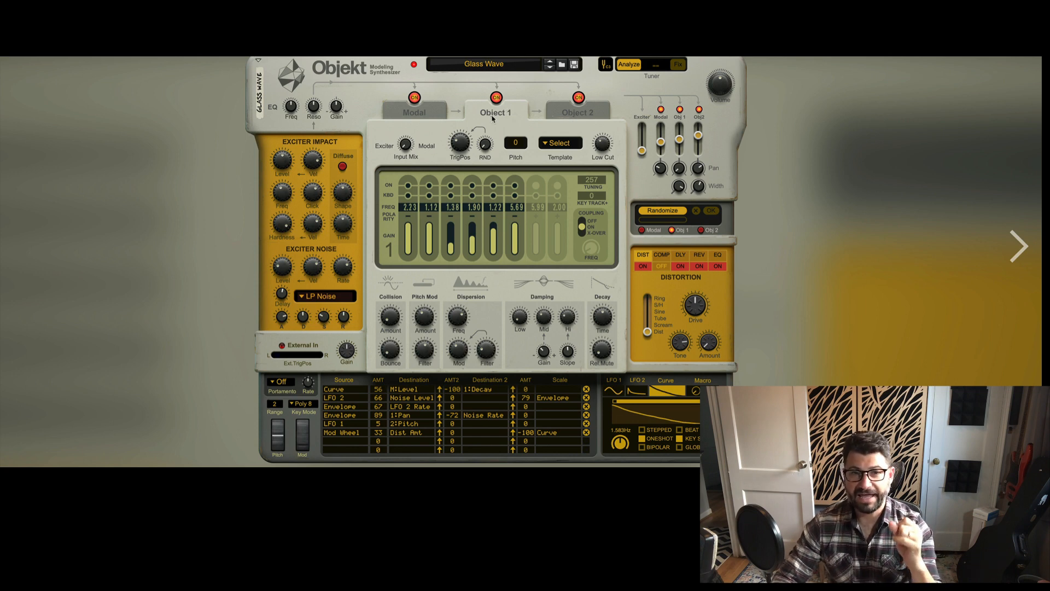
mouse_move(414, 144)
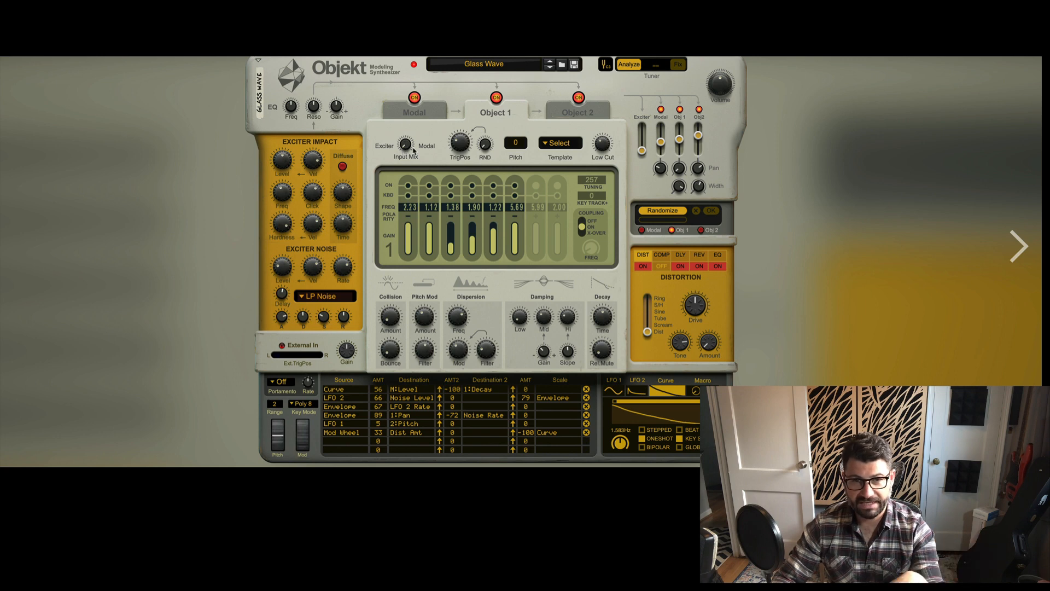
mouse_move(416, 196)
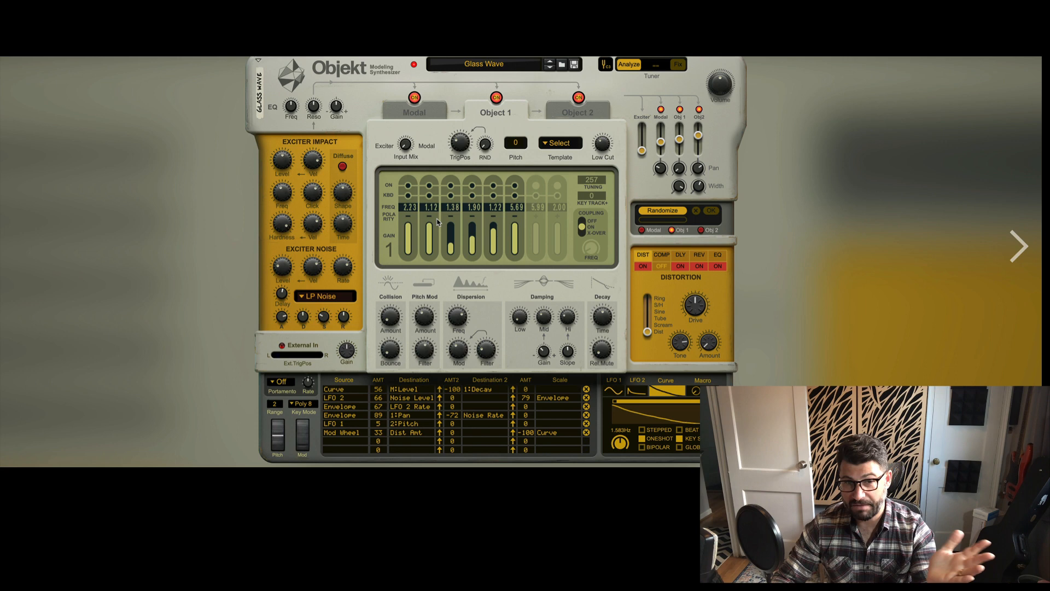
mouse_move(512, 234)
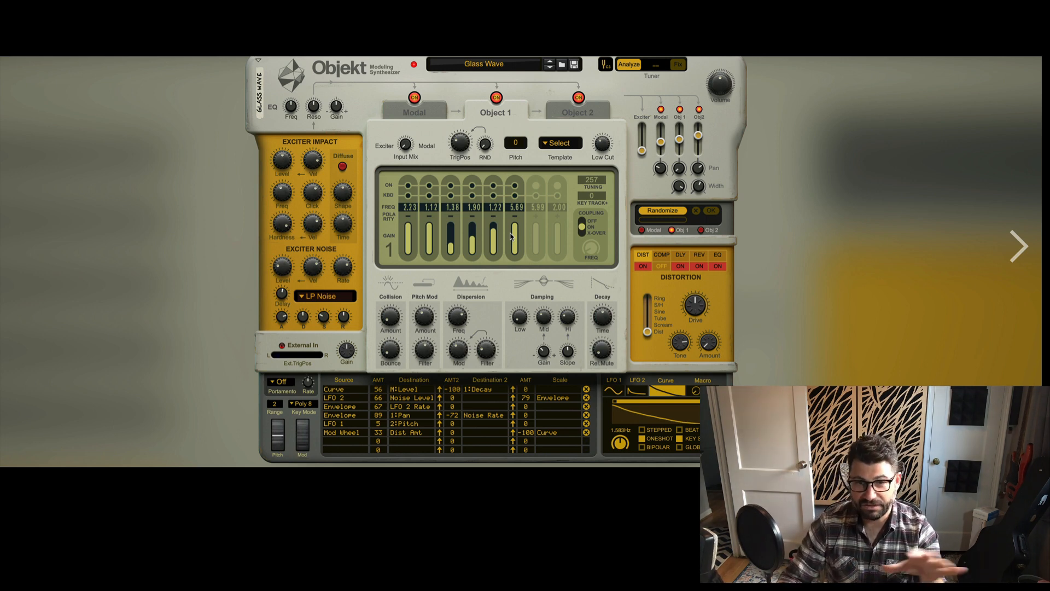
mouse_move(511, 194)
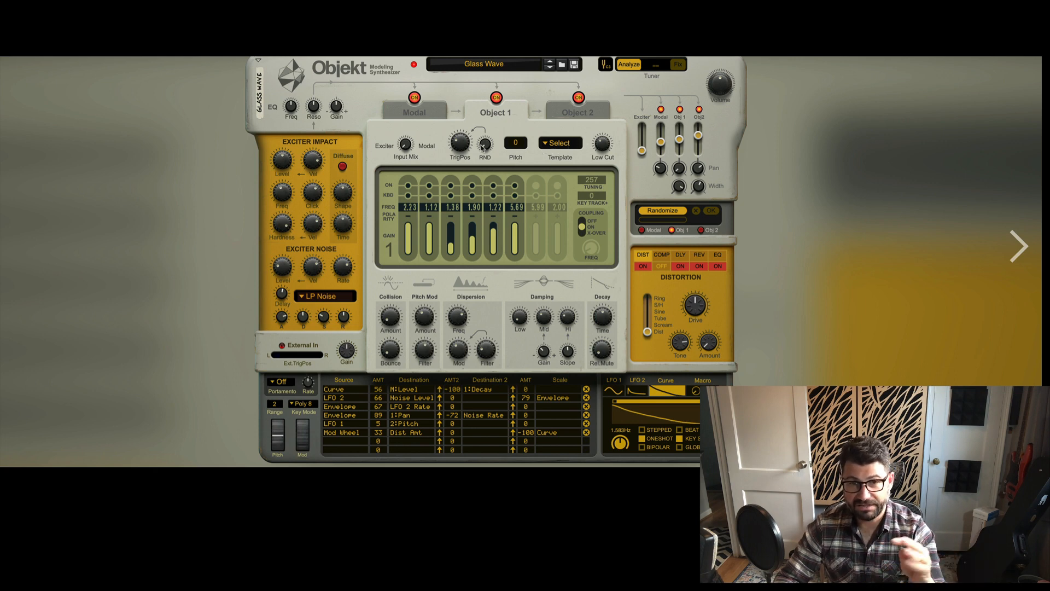
mouse_move(481, 148)
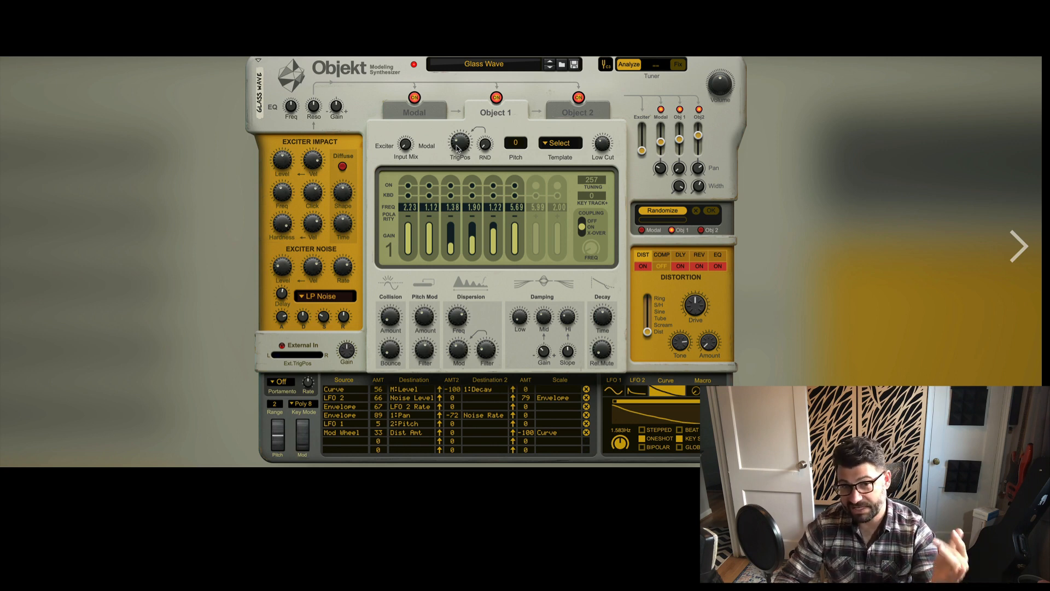
mouse_move(478, 149)
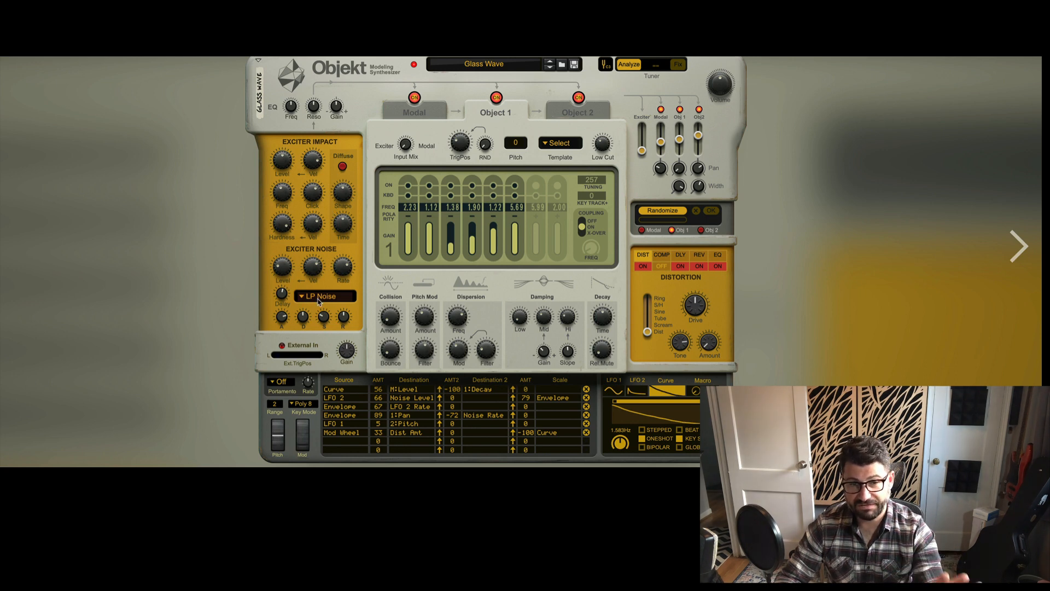
mouse_move(338, 302)
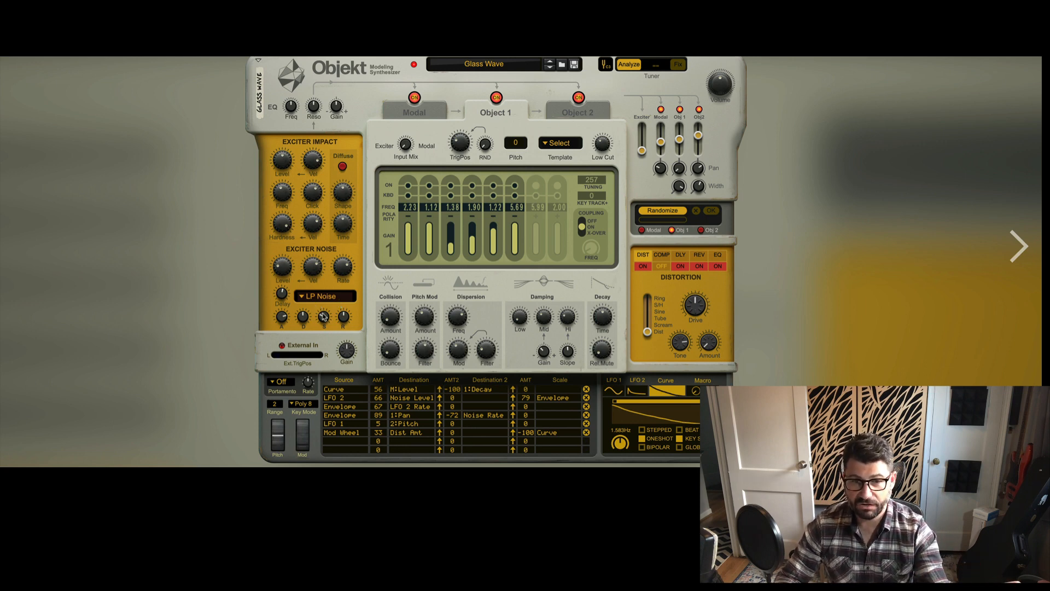
mouse_move(321, 360)
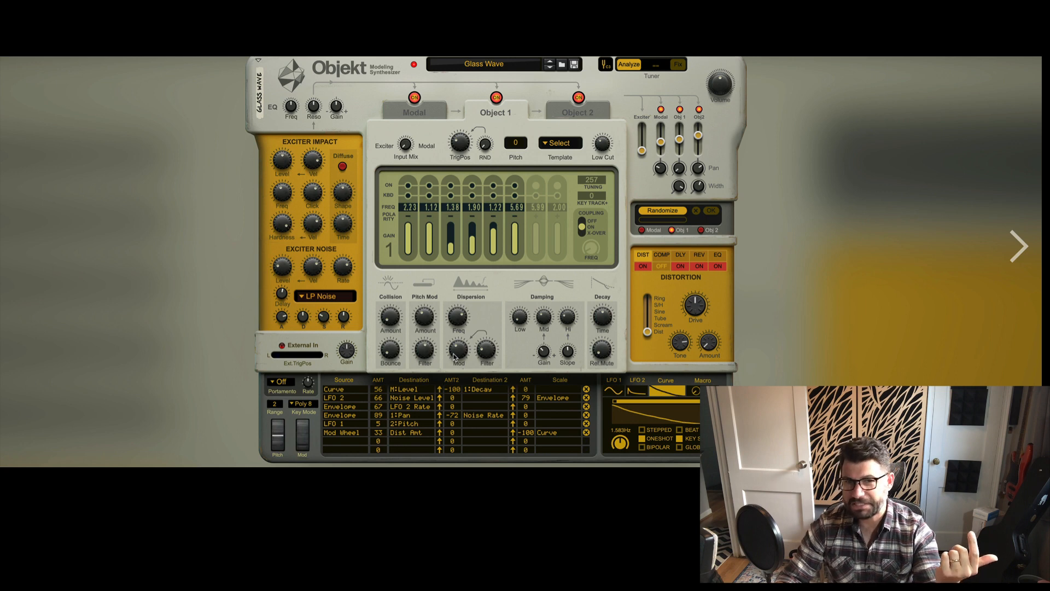
mouse_move(480, 356)
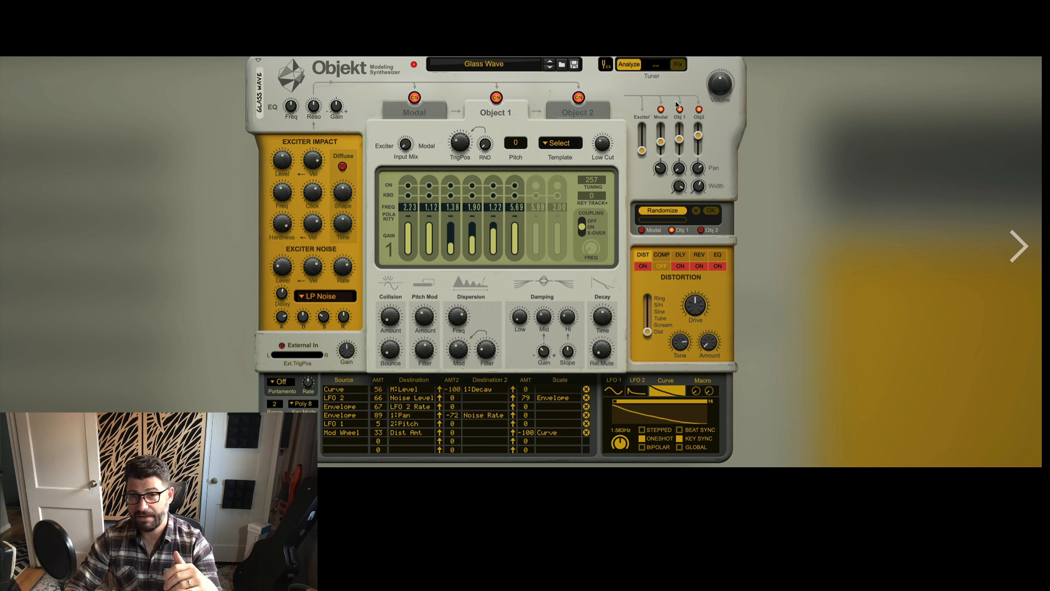
mouse_move(344, 243)
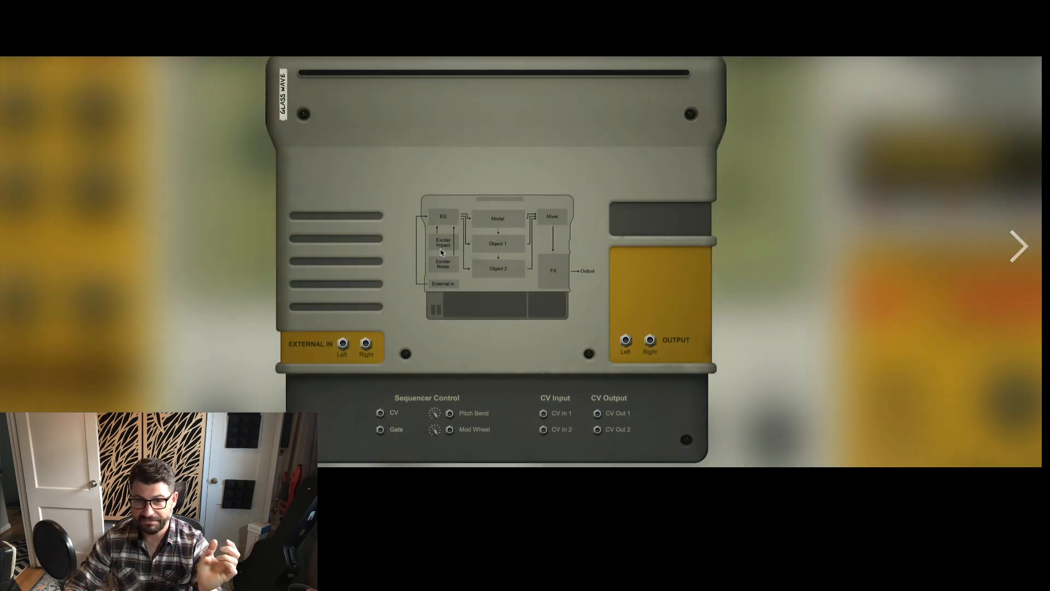
mouse_move(529, 214)
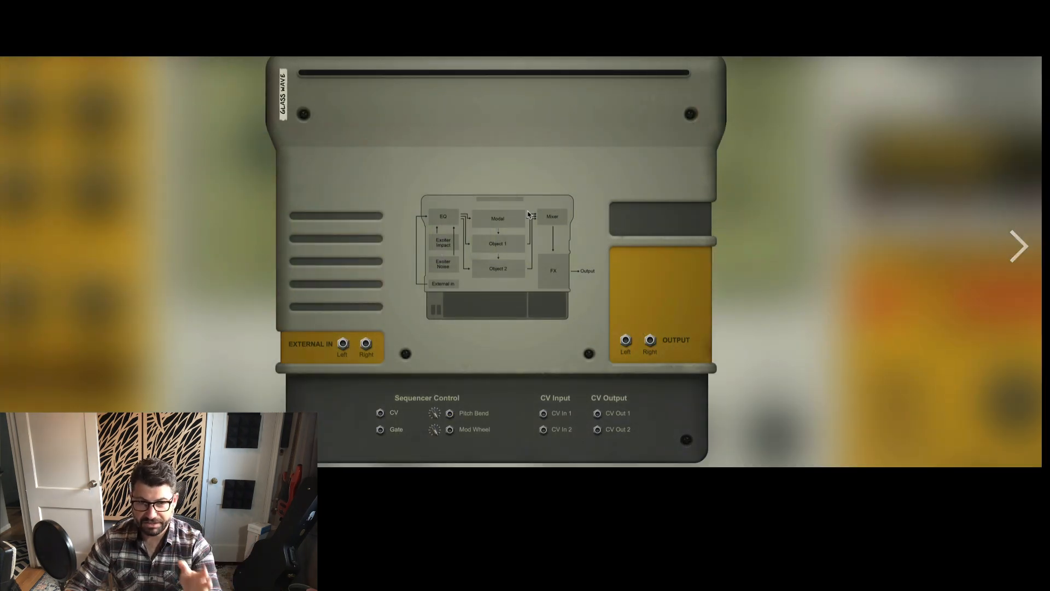